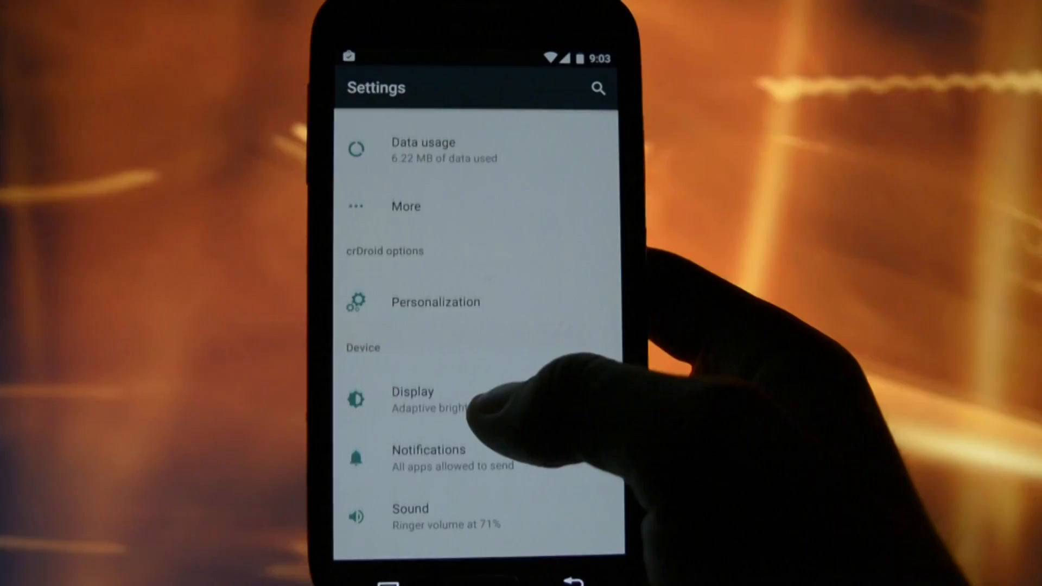
- Look at Display settings and the channel's newest YouTube upload before rebooting to TWRP
left_click(435, 301)
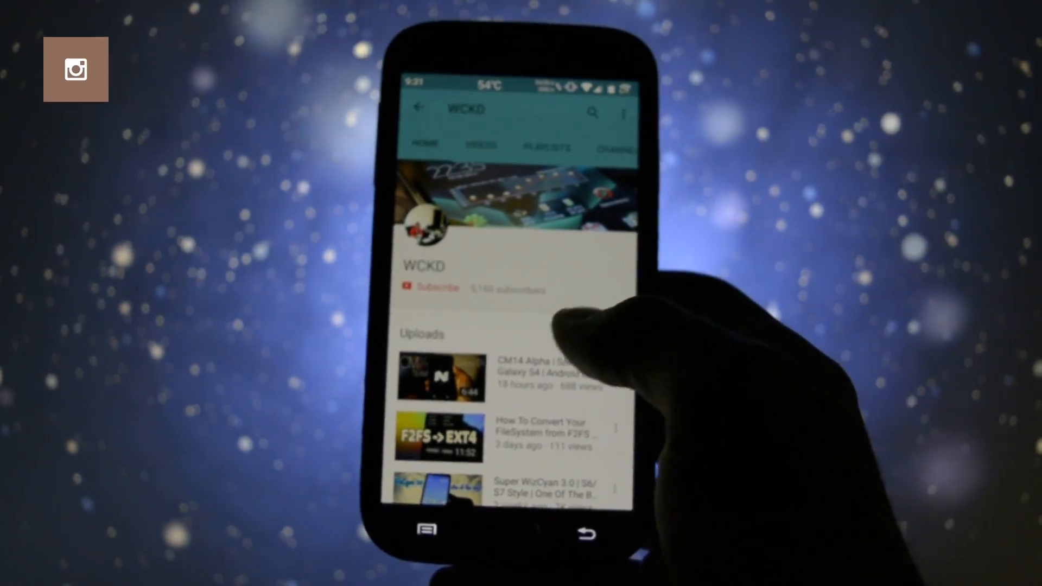
left_click(441, 377)
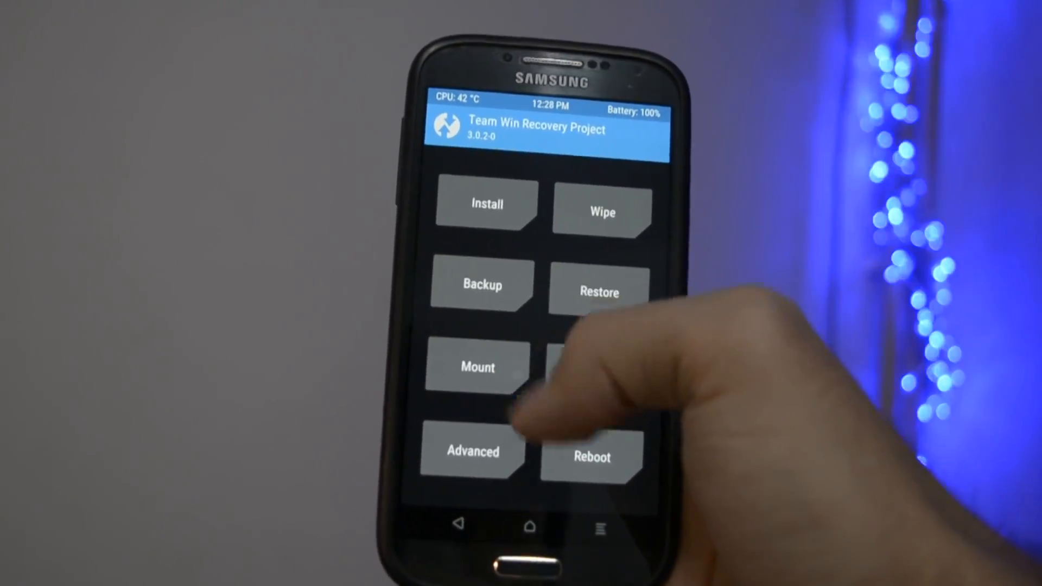
left_click(482, 284)
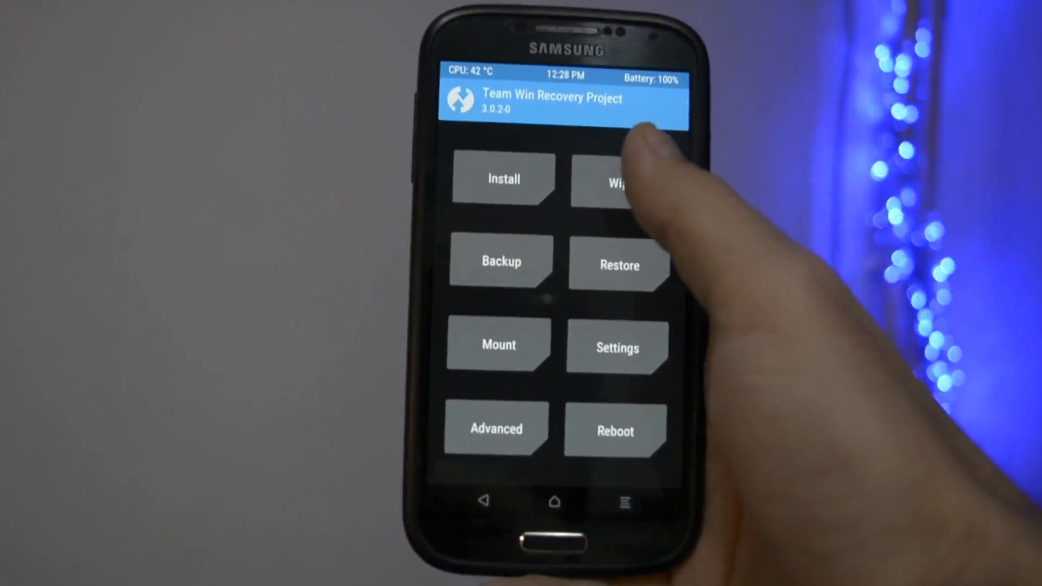
left_click(615, 183)
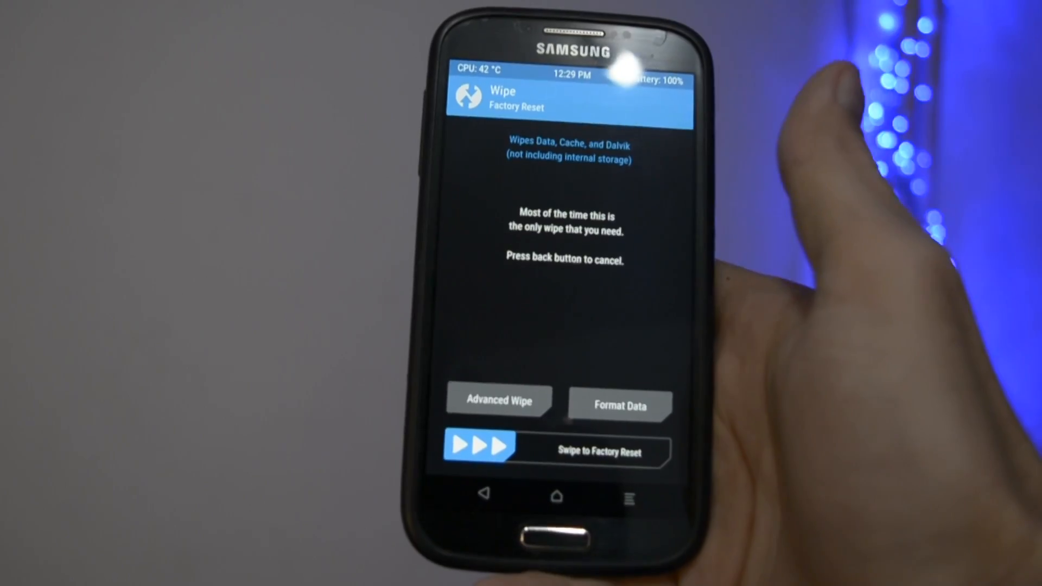
left_click(497, 400)
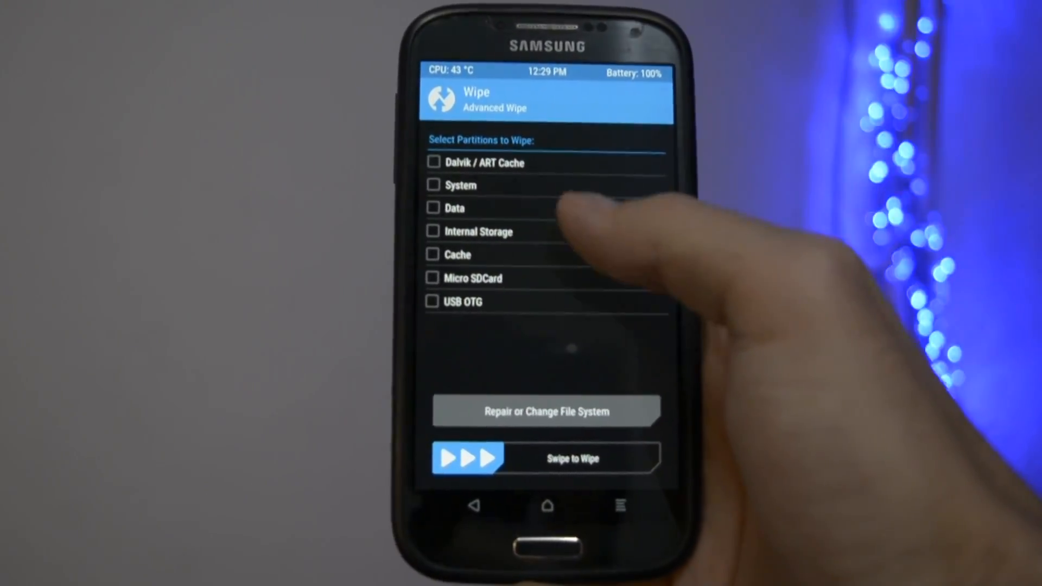
left_click(439, 190)
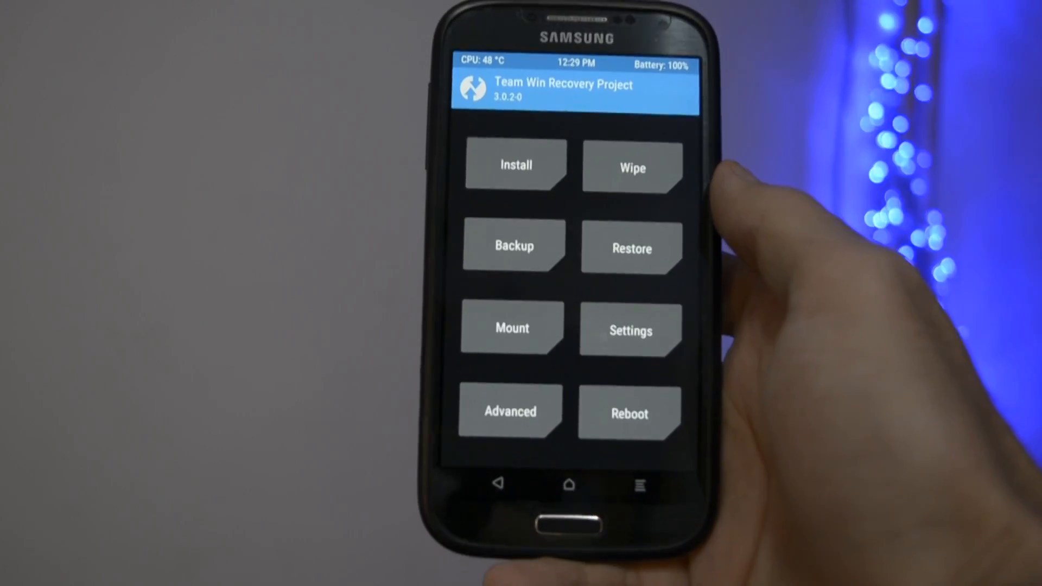
- From Install, browse Internal Storage and select the crDroid Android 7.0 zip to flash
left_click(516, 165)
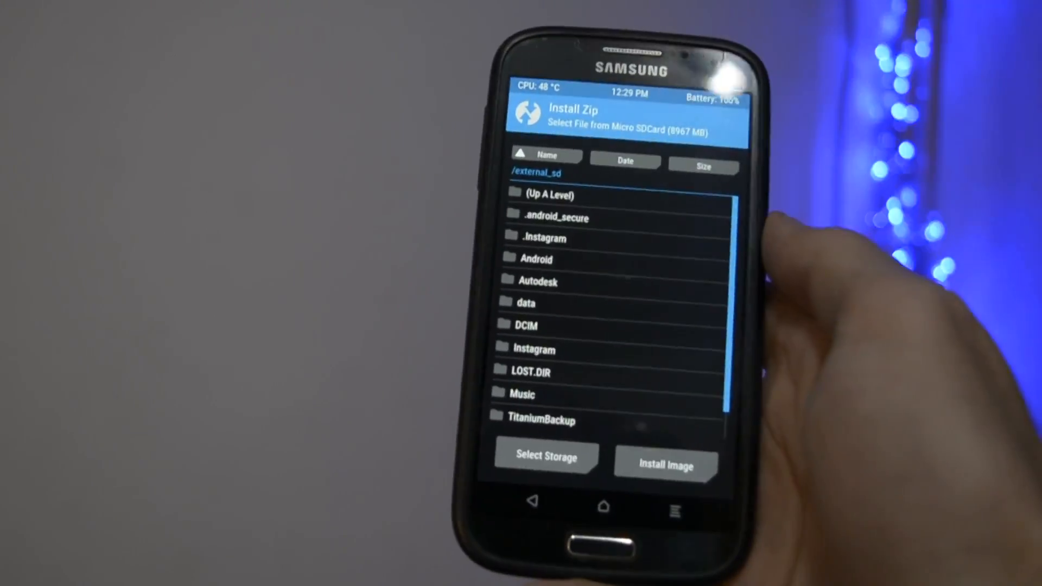
left_click(547, 457)
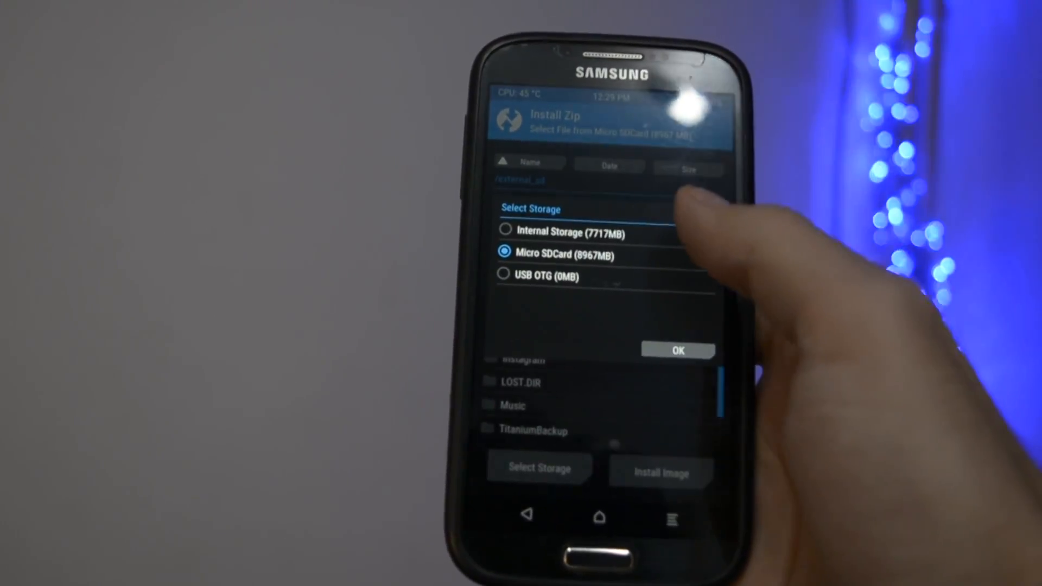
left_click(506, 231)
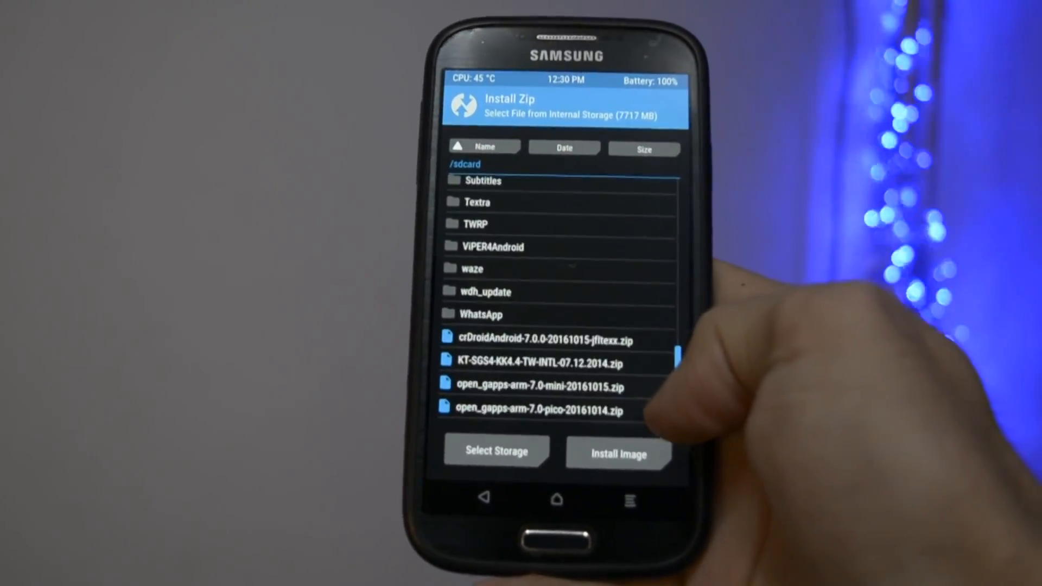
left_click(538, 339)
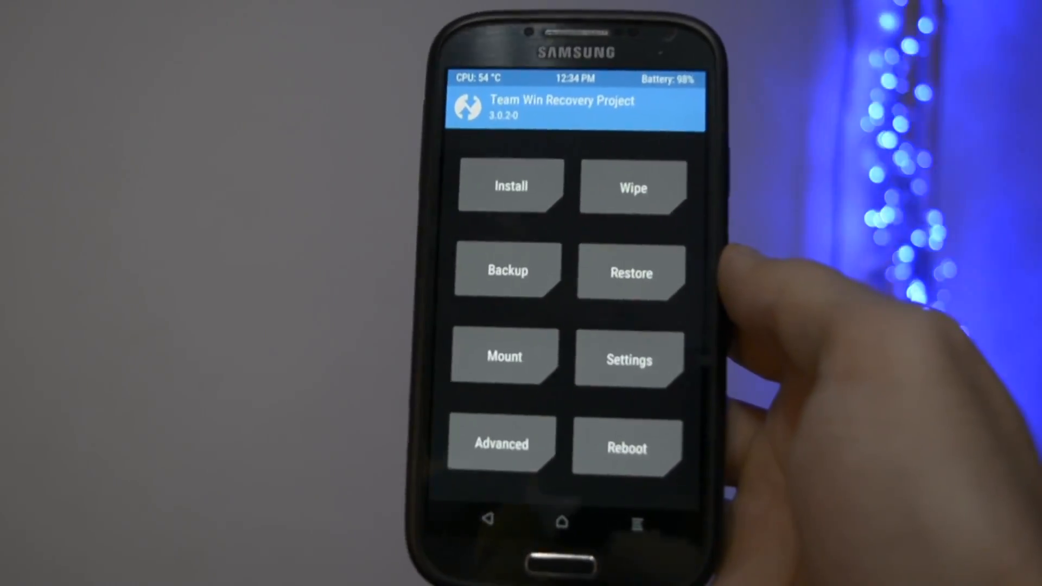
- Reboot from TWRP into the new system and reach the Welcome setup screen
left_click(626, 447)
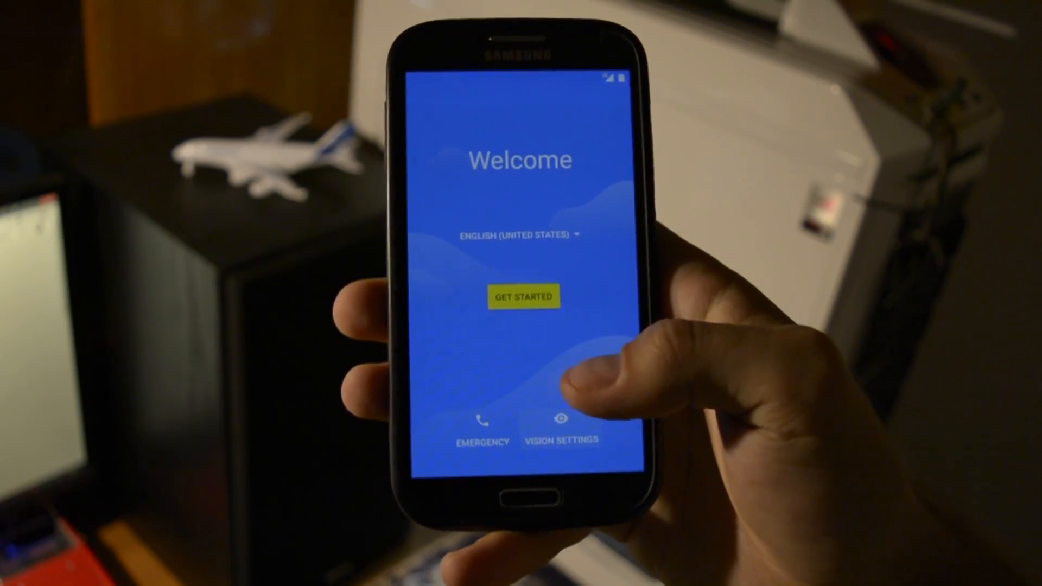
- Complete the setup wizard: Get Started, dismiss the Settings crash, accept sign-in terms and Google services
left_click(563, 428)
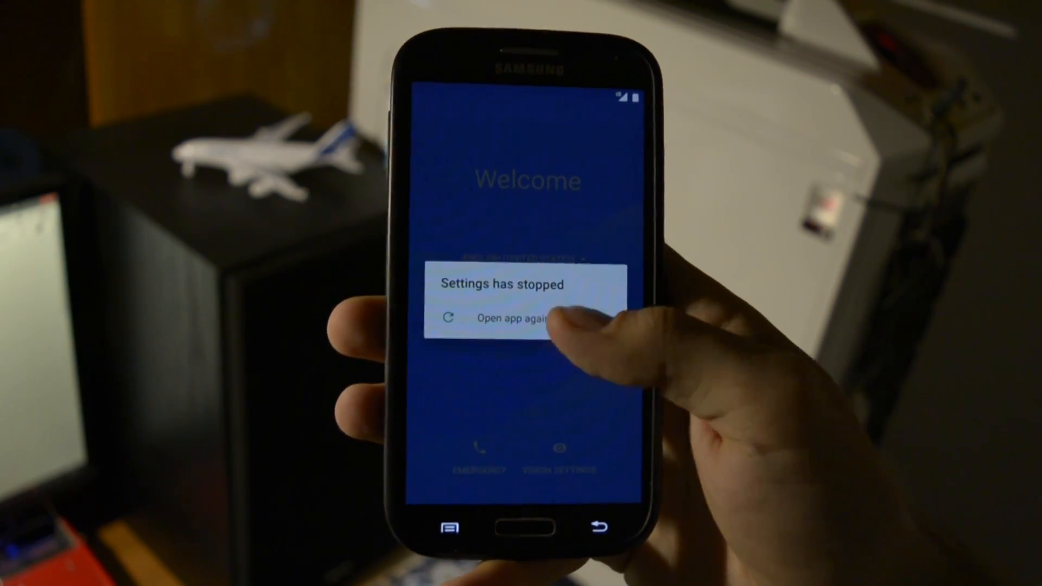
left_click(508, 317)
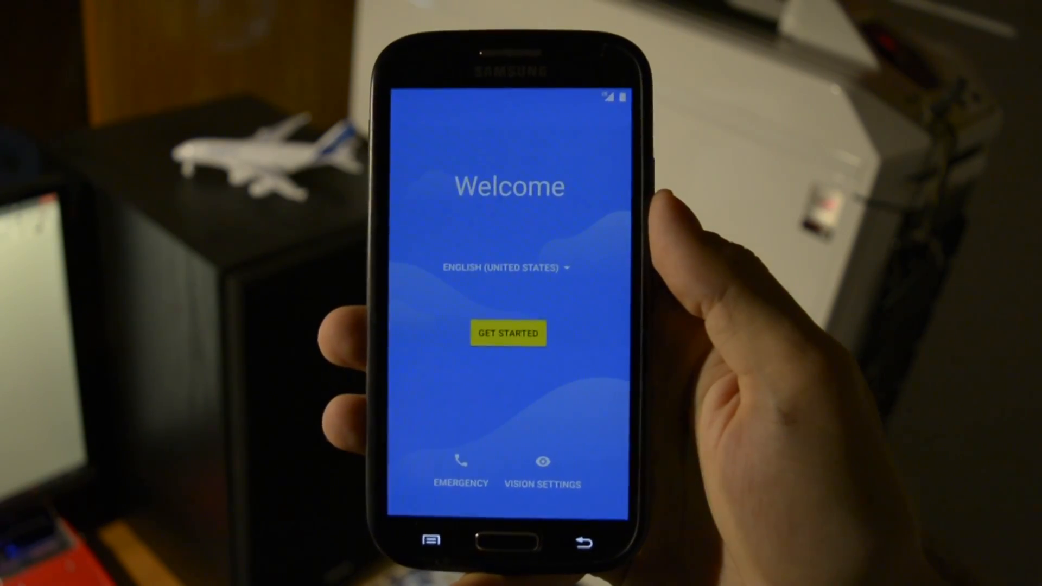
left_click(507, 332)
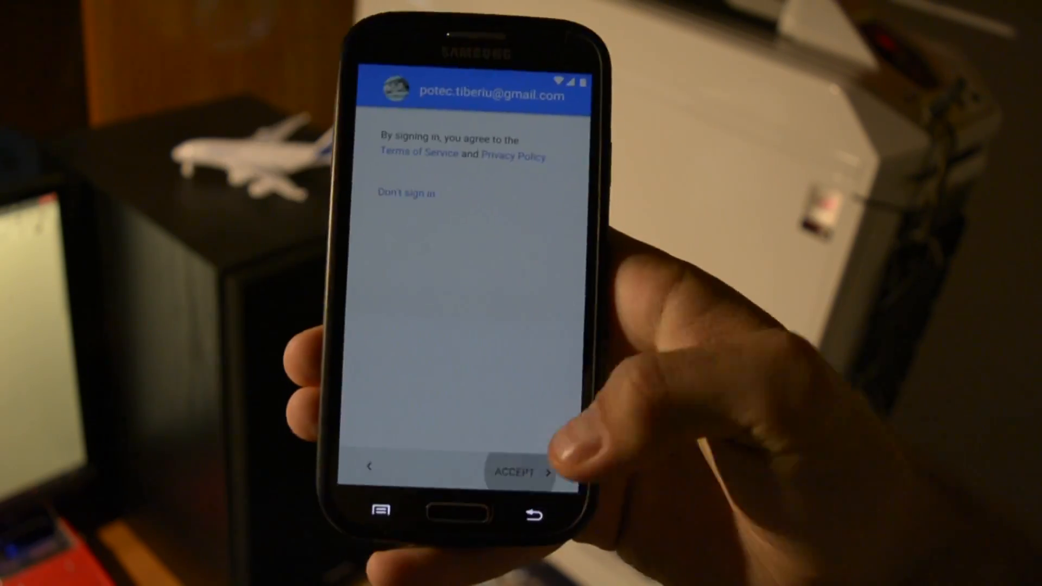
left_click(513, 471)
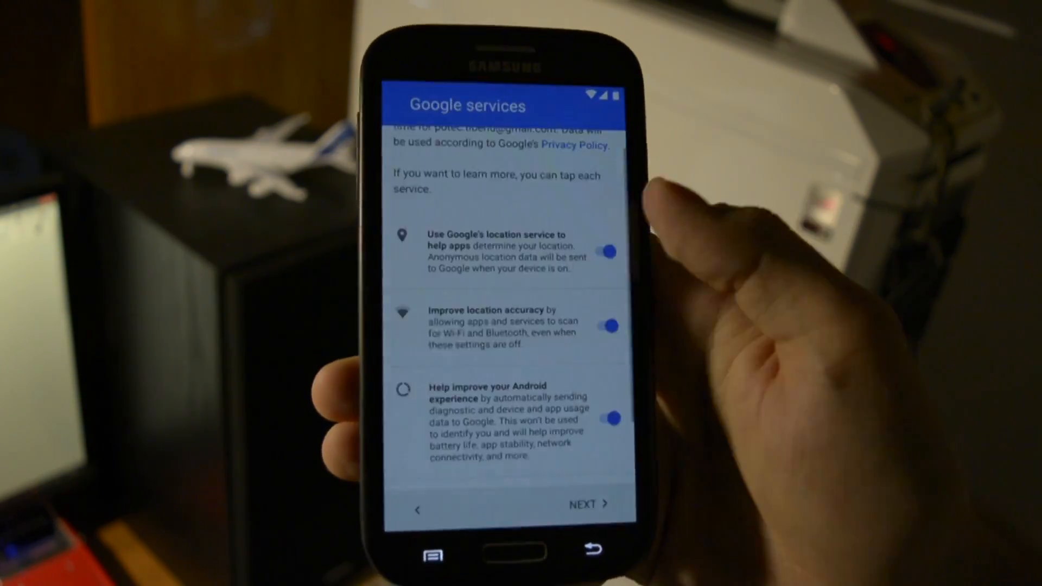
left_click(584, 503)
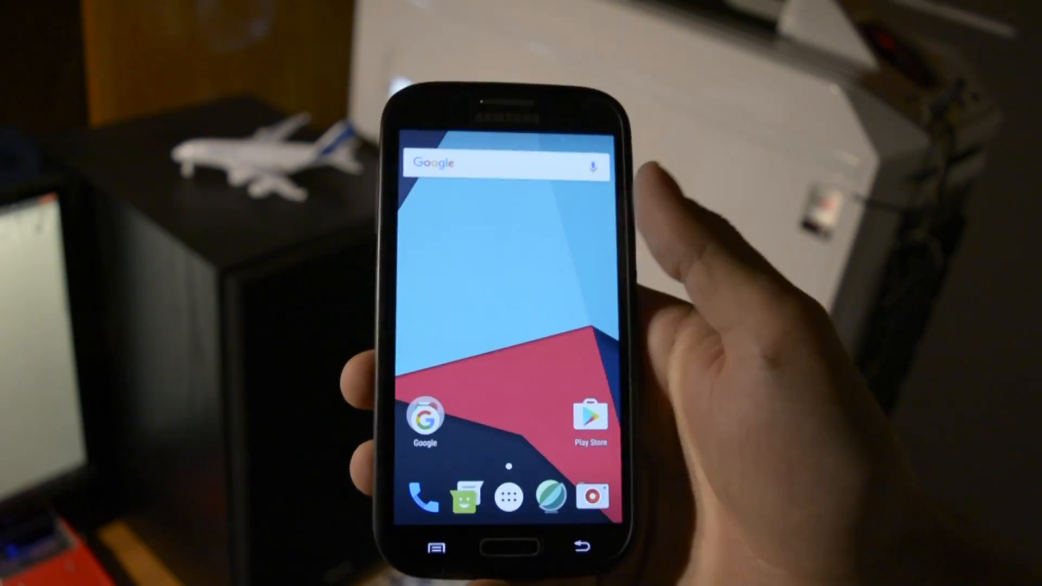
- Bring up the Settings list scrolled to the crDroid options with Personalization
left_click(514, 497)
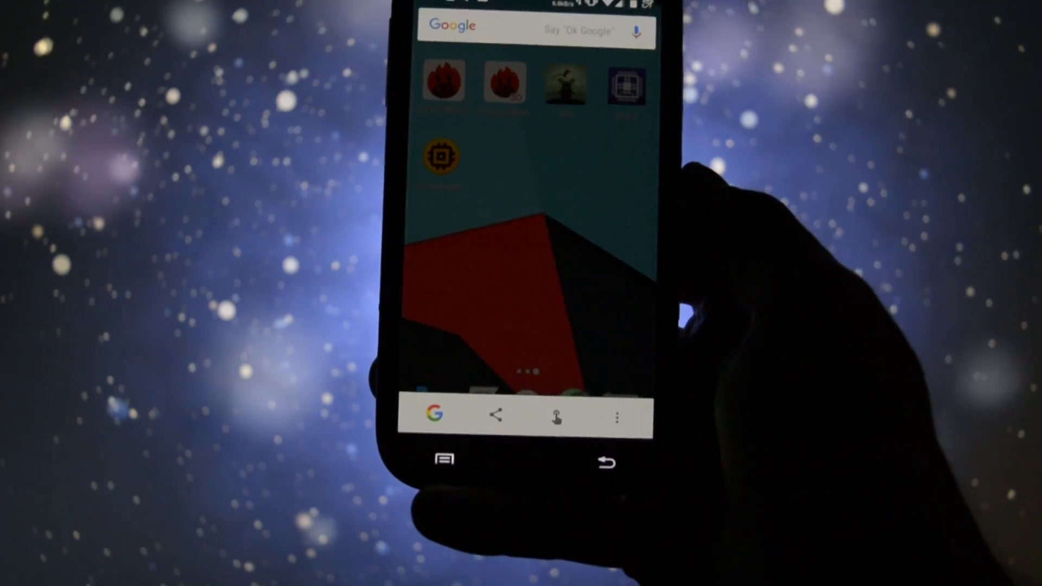
left_click(565, 416)
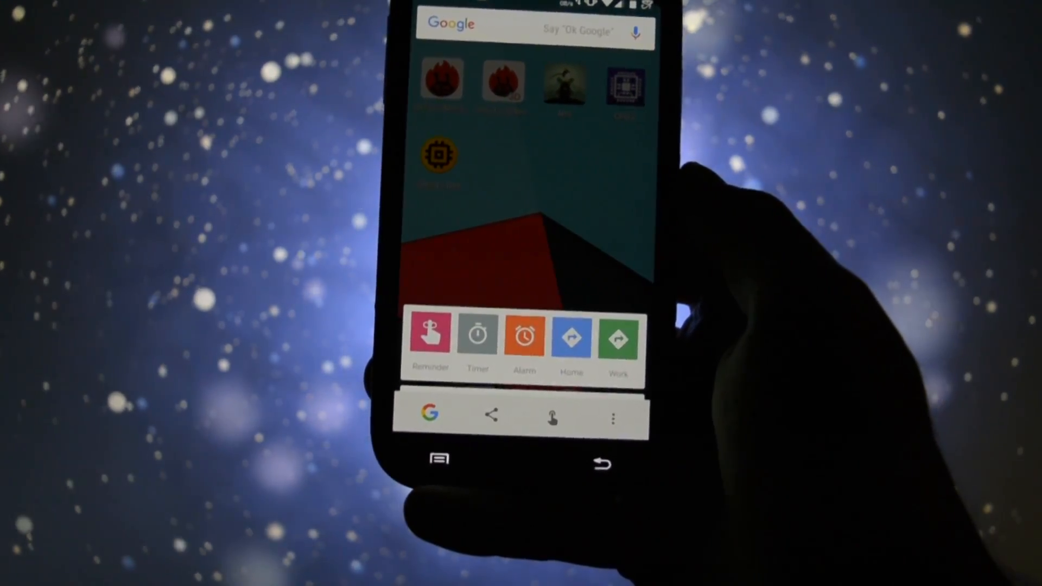
scroll("down", 3)
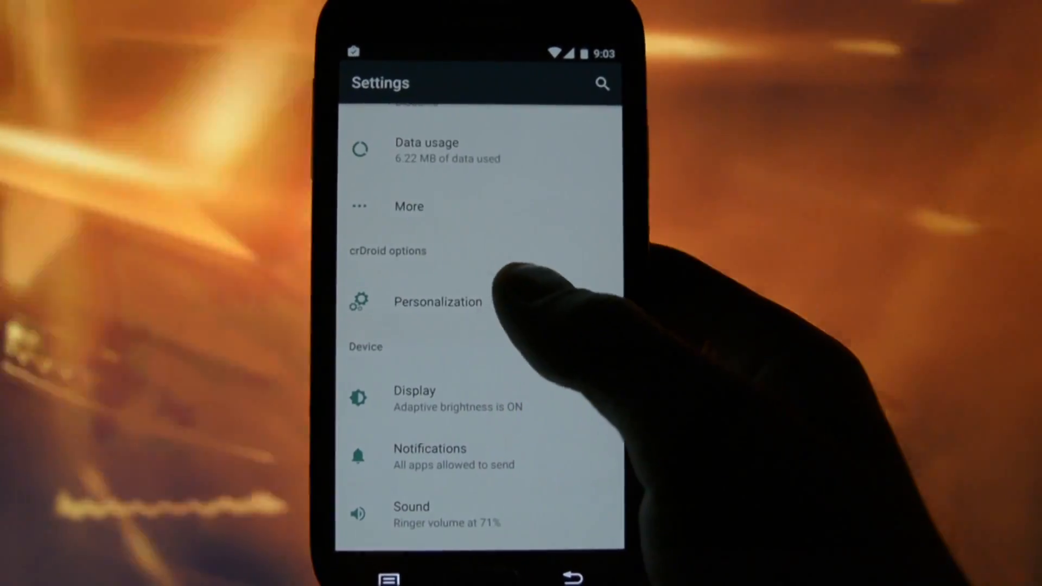
- Browse Personalization's Lock screen toggles and OmniSwitch recents settings, then return to the categories
left_click(437, 301)
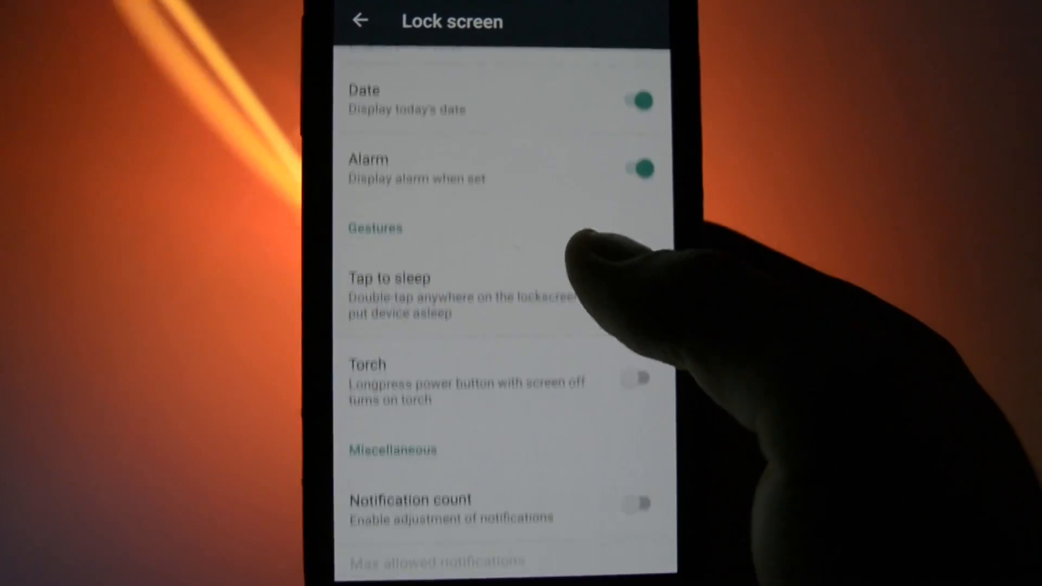
left_click(642, 281)
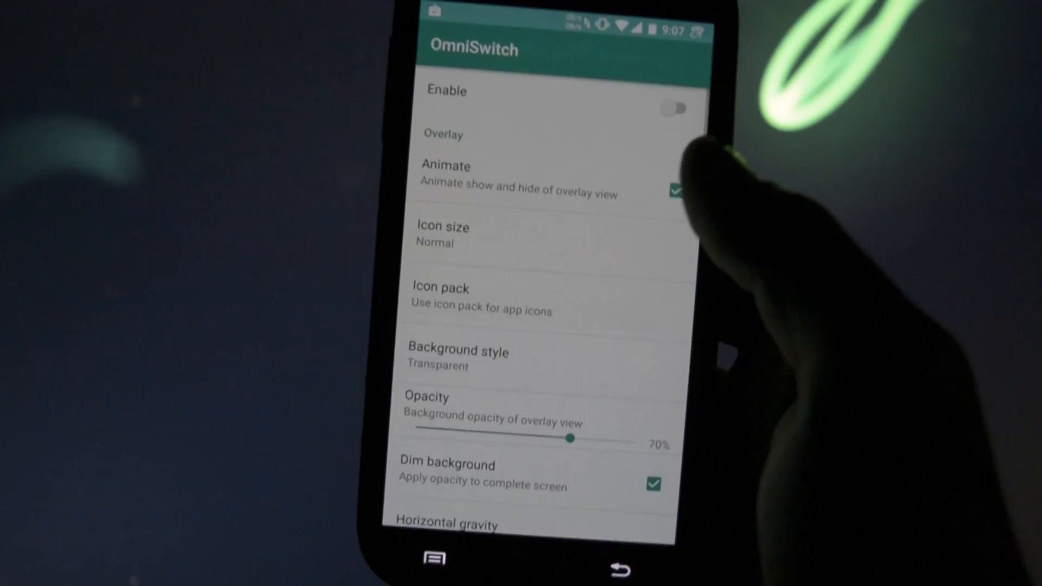
left_click(674, 108)
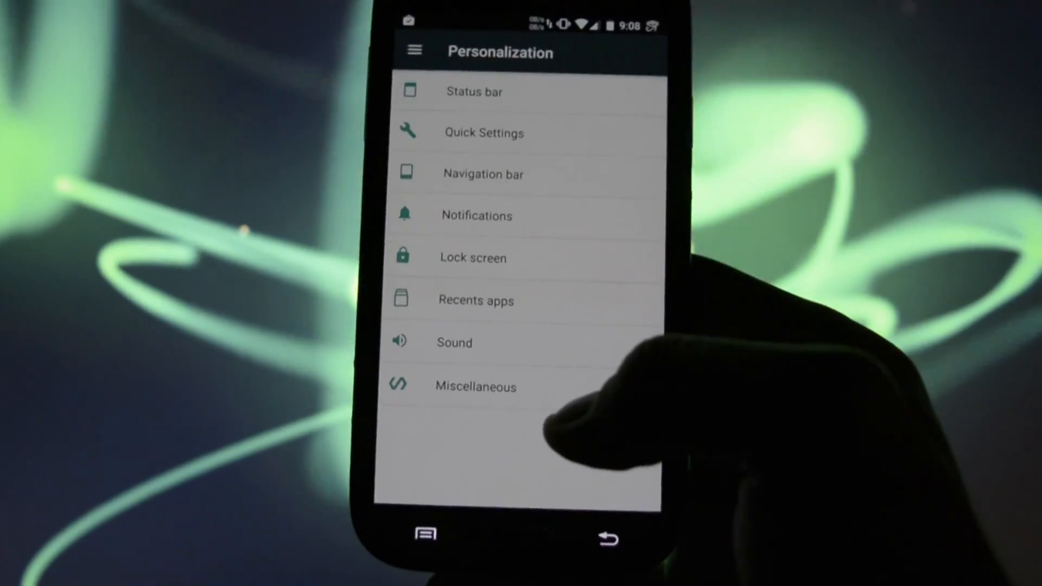
- Under Personalization > Miscellaneous, enable Remove settings summary and return to the main list
left_click(454, 342)
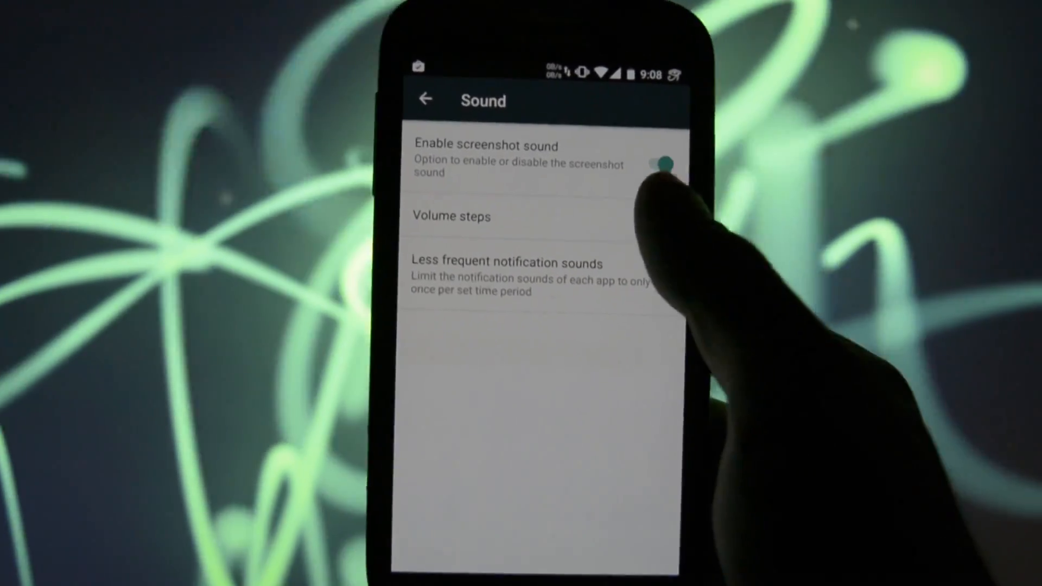
left_click(451, 216)
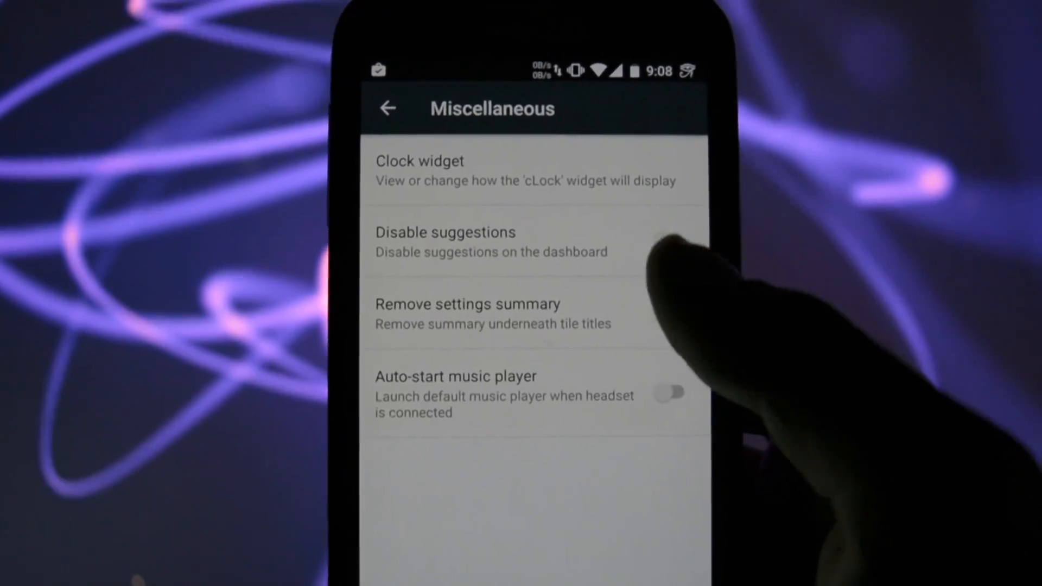
left_click(654, 288)
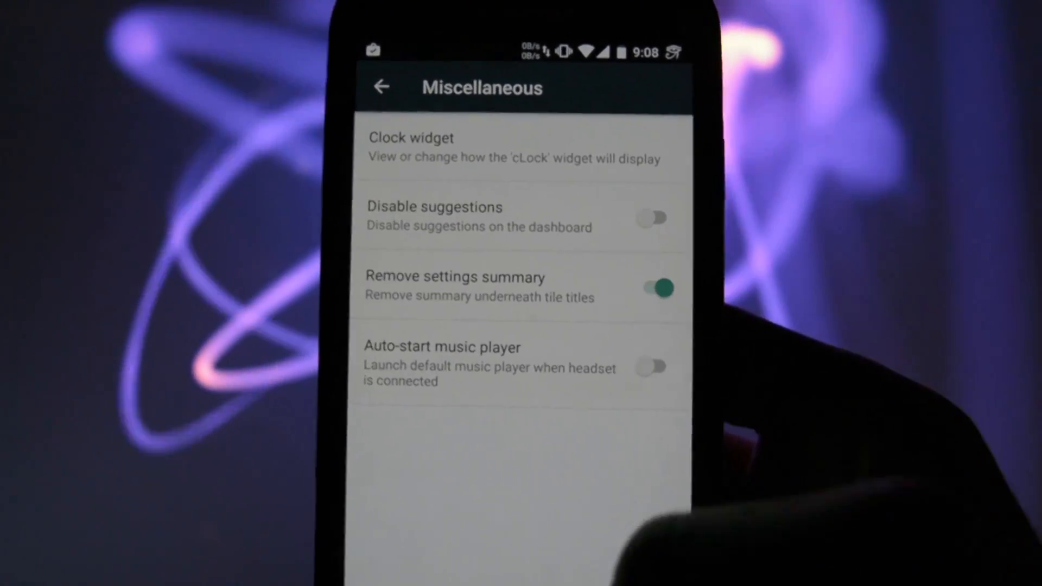
left_click(381, 86)
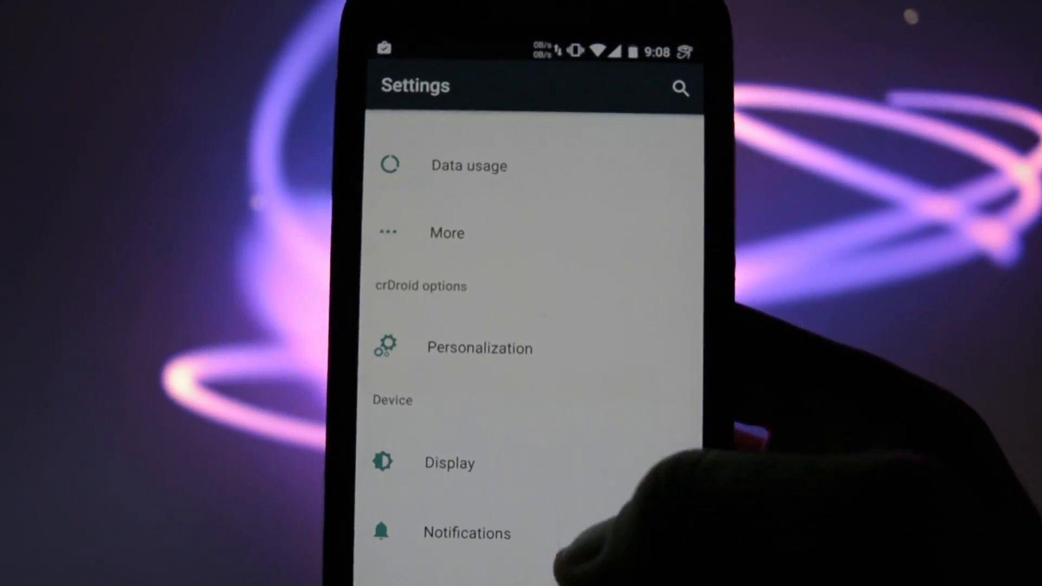
- Review the Status bar battery indicator styles, then move on to AnTuTu Benchmark
scroll("down", 3)
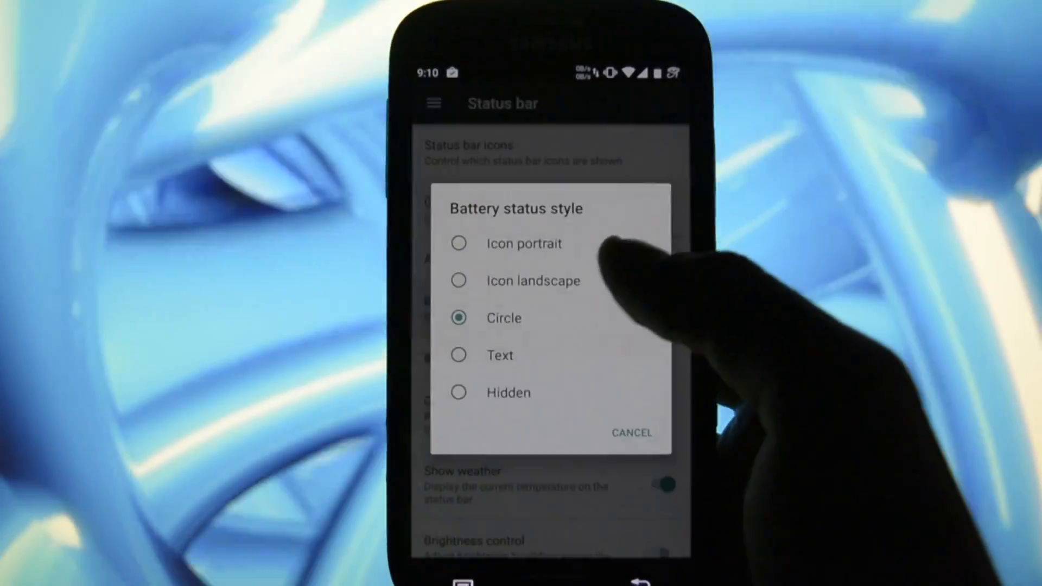
left_click(532, 280)
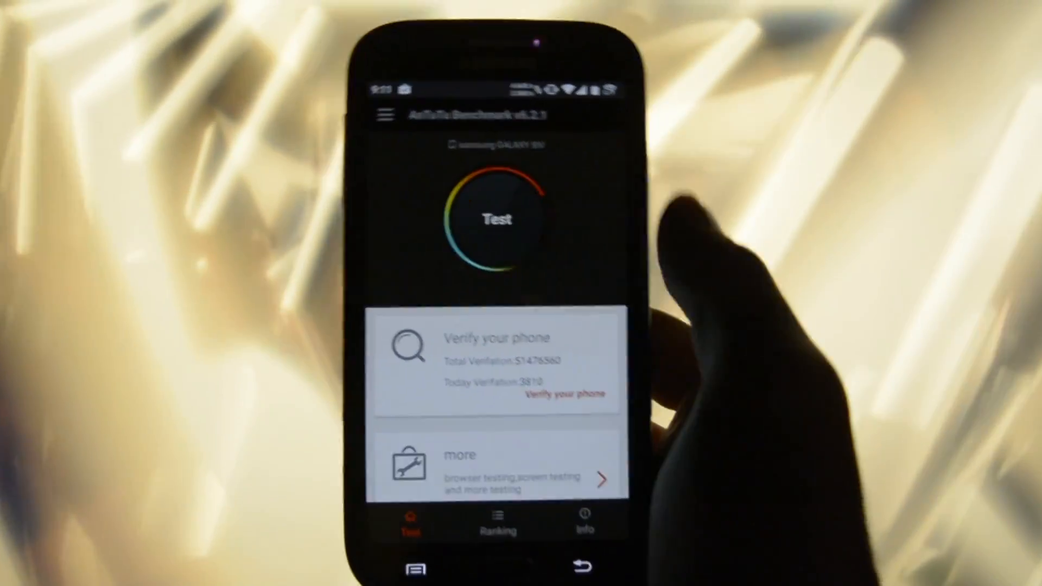
- Run the AnTuTu benchmark Test and move on to the camera viewfinder
left_click(497, 220)
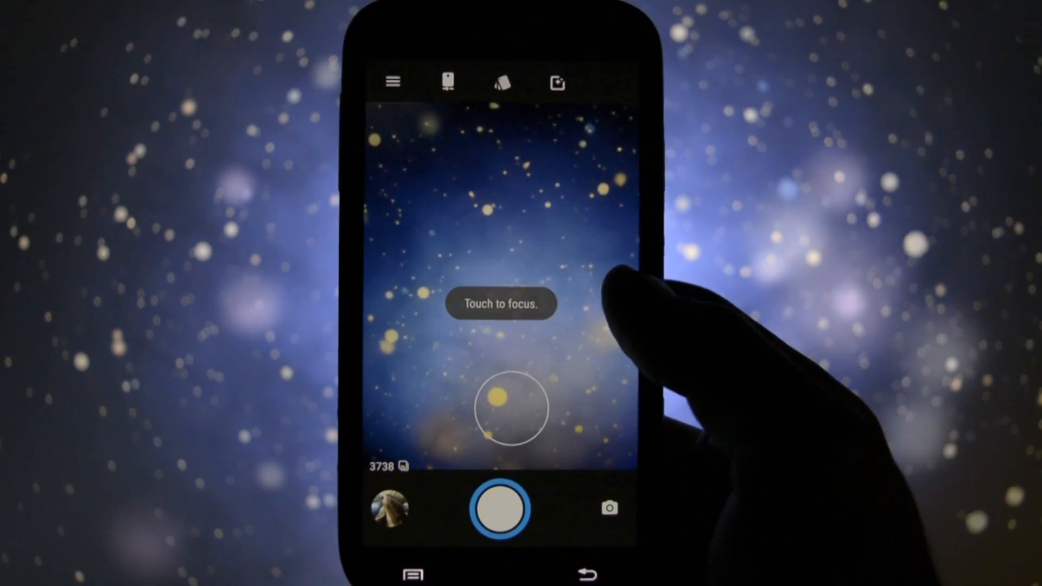
- Take a test photo, load amazon.com in the browser and place a test call to 415
left_click(501, 509)
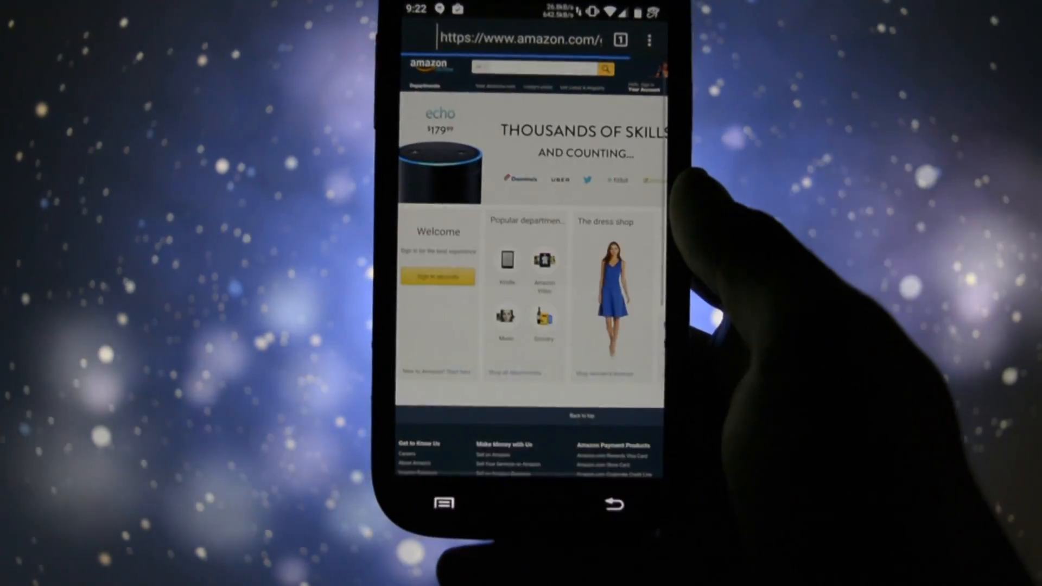
scroll("down", 3)
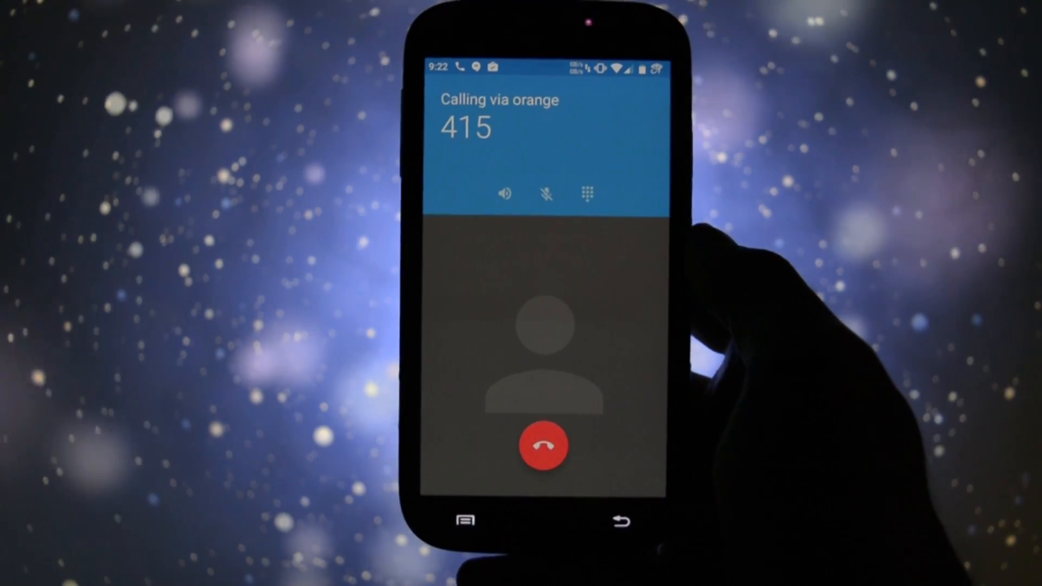
left_click(543, 445)
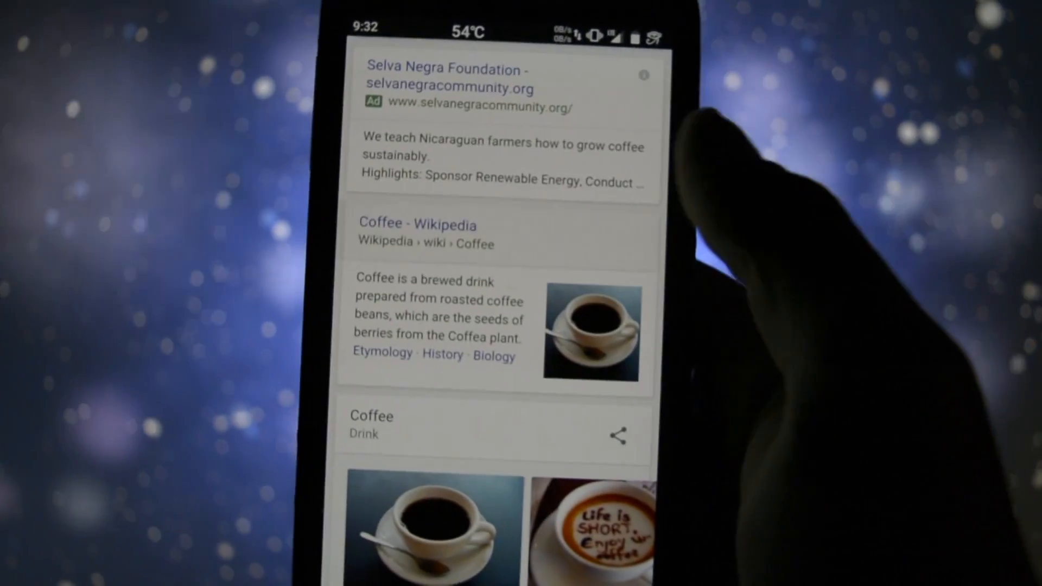
- Browse the coffee results in Chrome, then pull down the quick settings panel with Location, Data Saver and Caffeine
left_click(415, 224)
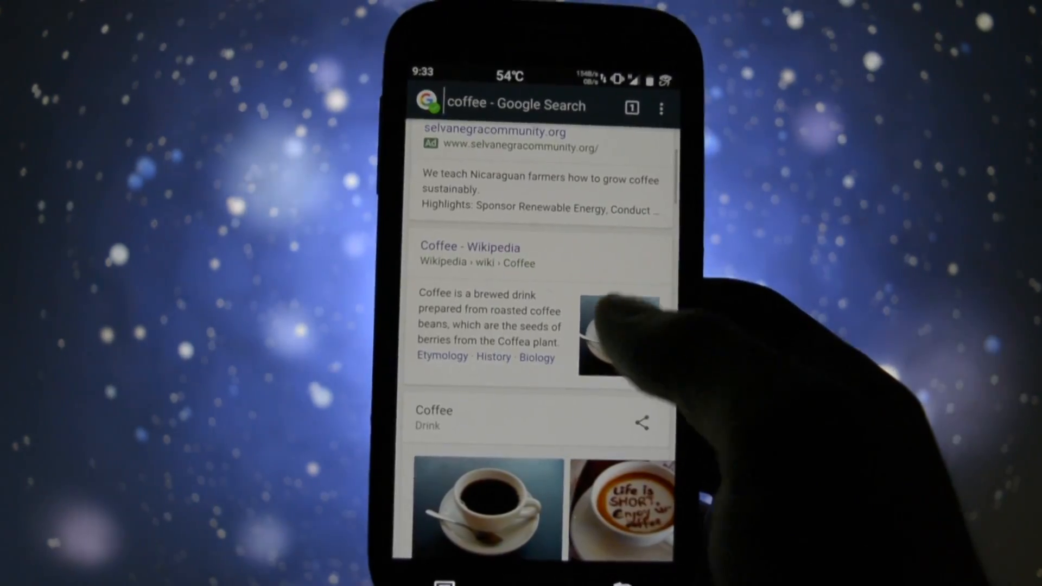
left_click(470, 248)
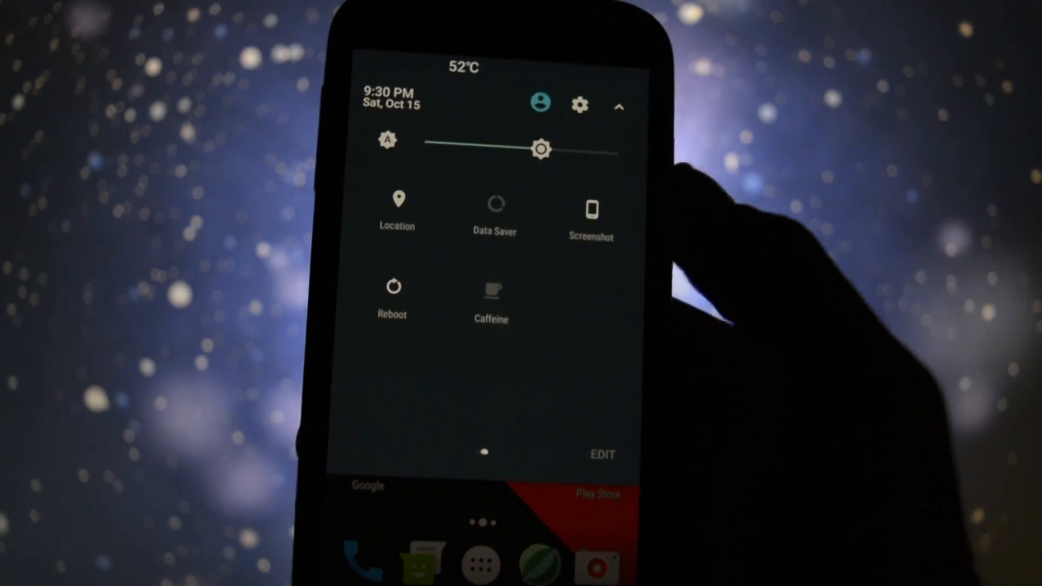
- Show the tile page with Wi-Fi, signal, battery, Flashlight, Bluetooth and Airplane mode
left_click(490, 293)
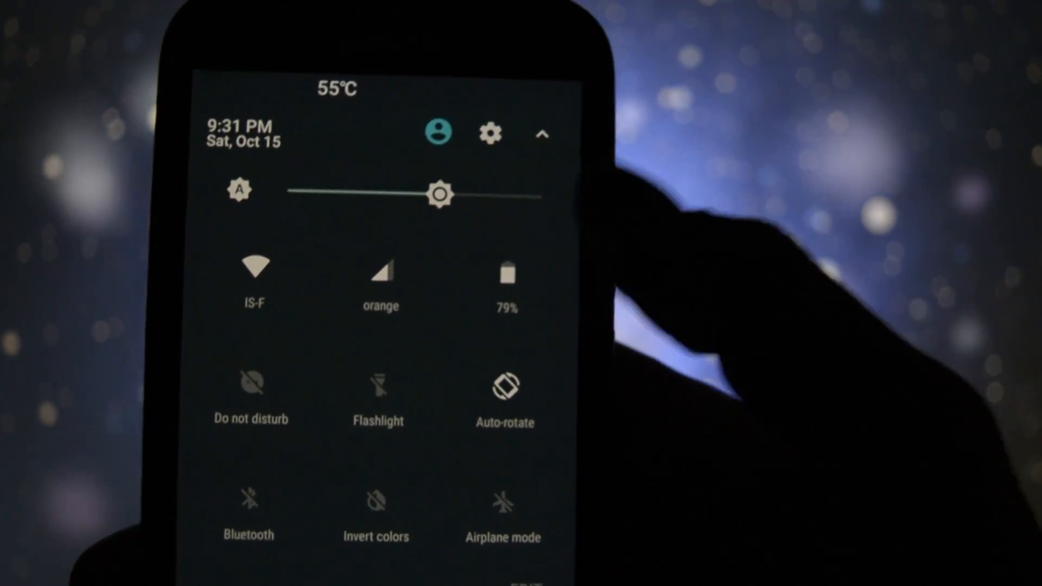
- Choose the blue-and-gold aerial coastline image and set it as wallpaper
left_click(505, 272)
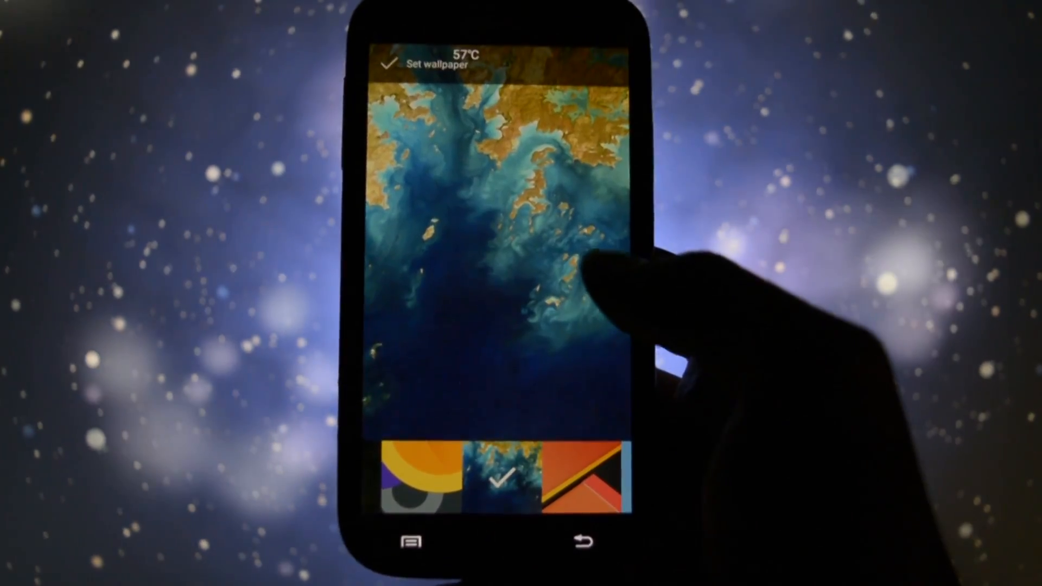
left_click(391, 63)
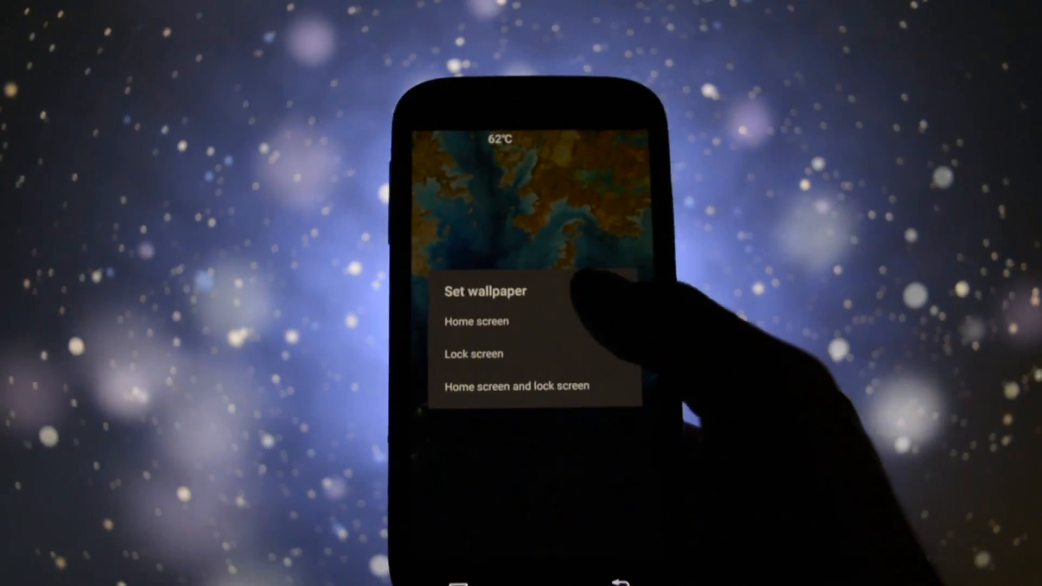